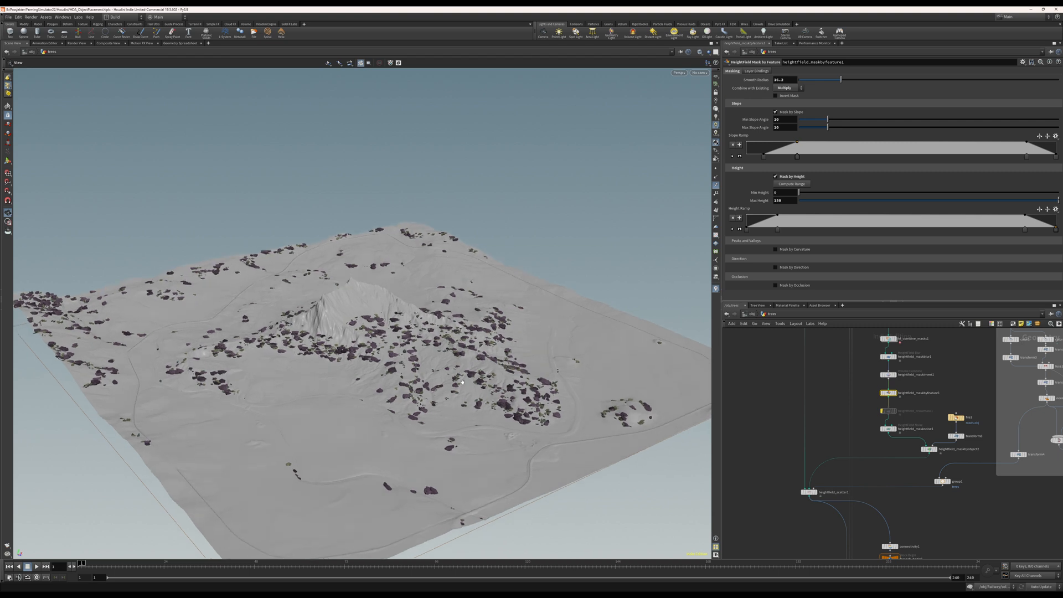
mouse_move(473, 387)
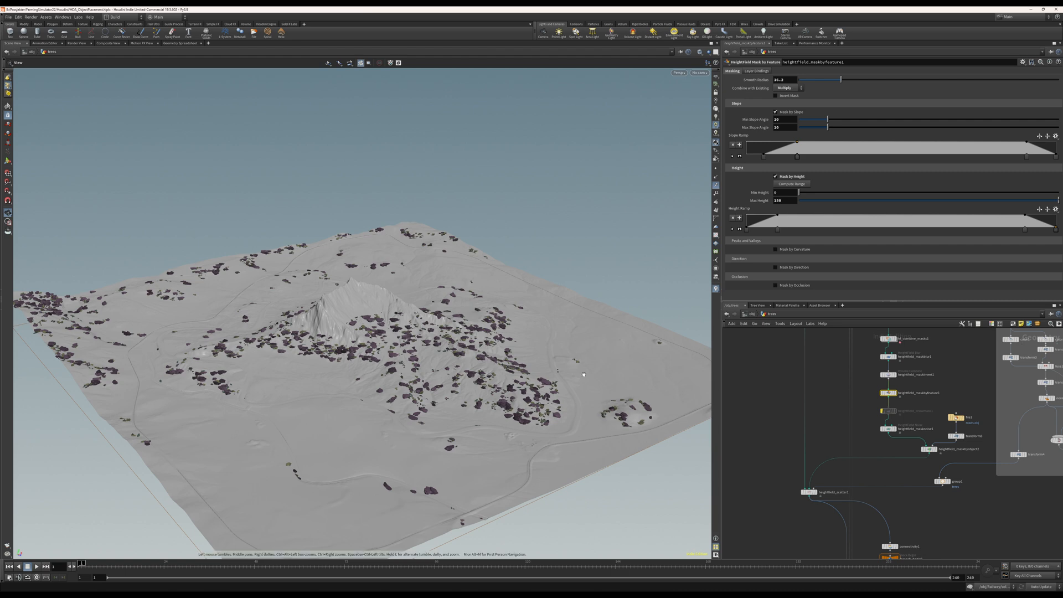
mouse_move(424, 342)
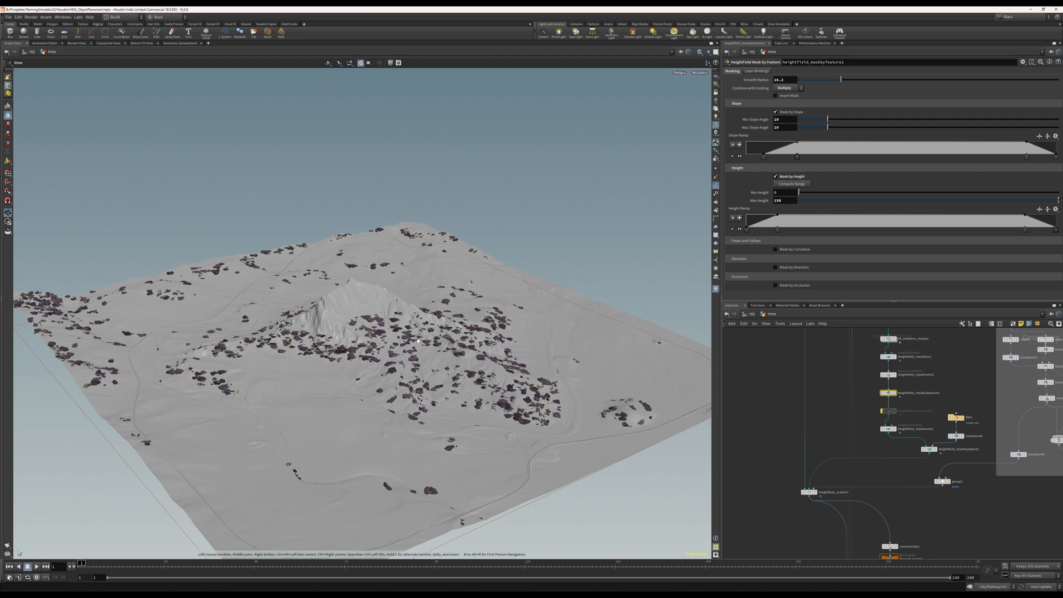
mouse_move(603, 315)
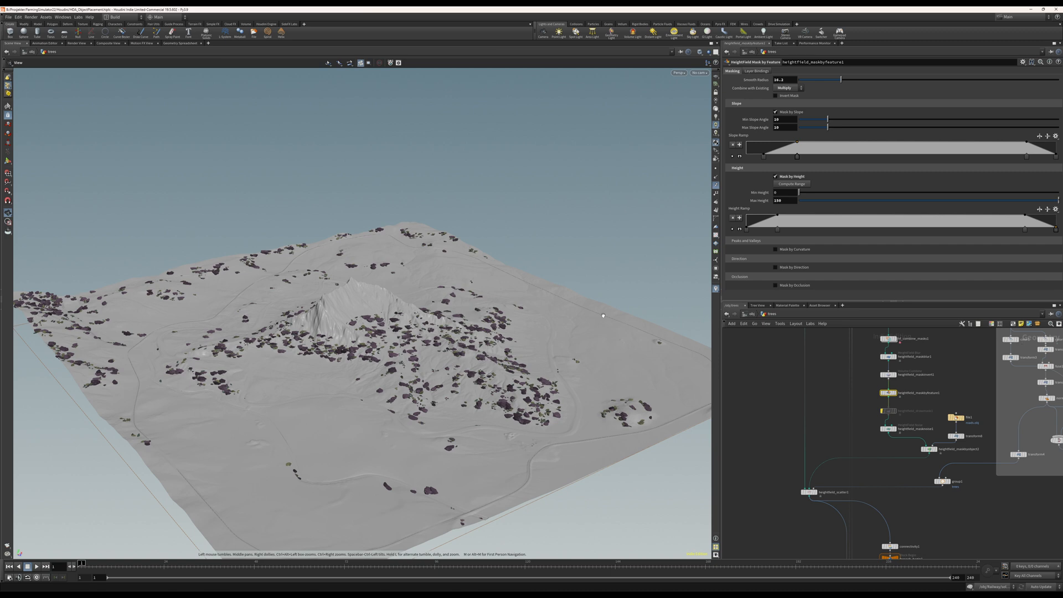
Lower Min Slope Angle slightly and raise Max Slope Angle in the HeightField Mask by Feature node
drag(827, 120, 805, 119)
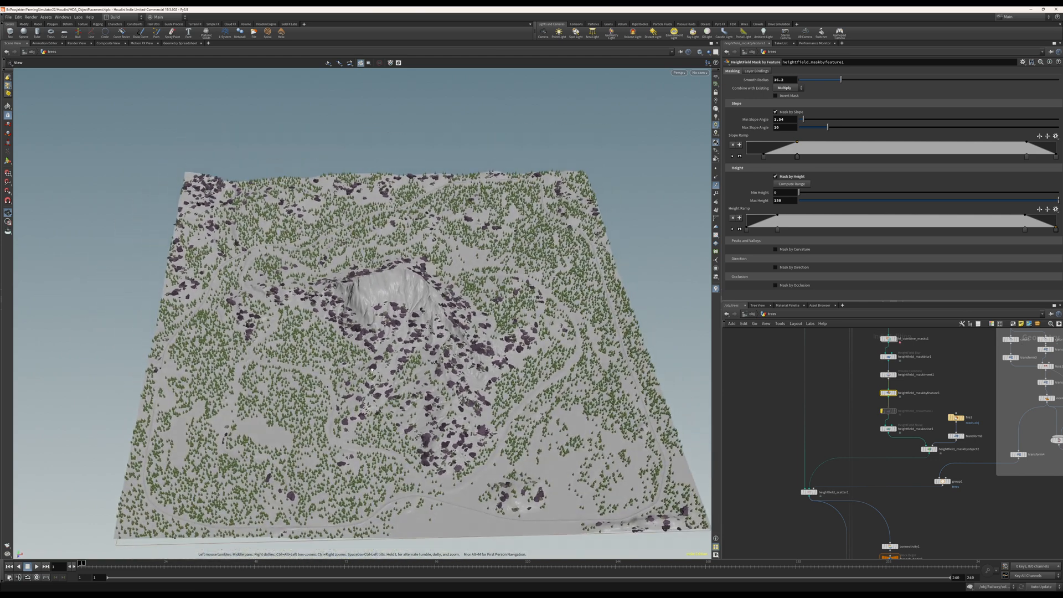
drag(826, 126, 848, 126)
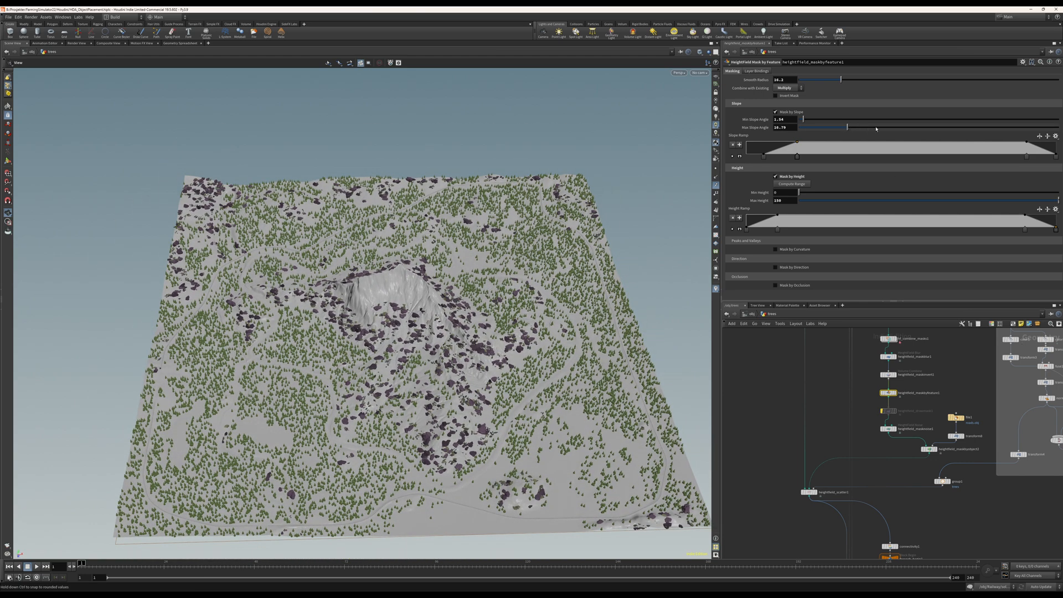
drag(847, 127, 876, 128)
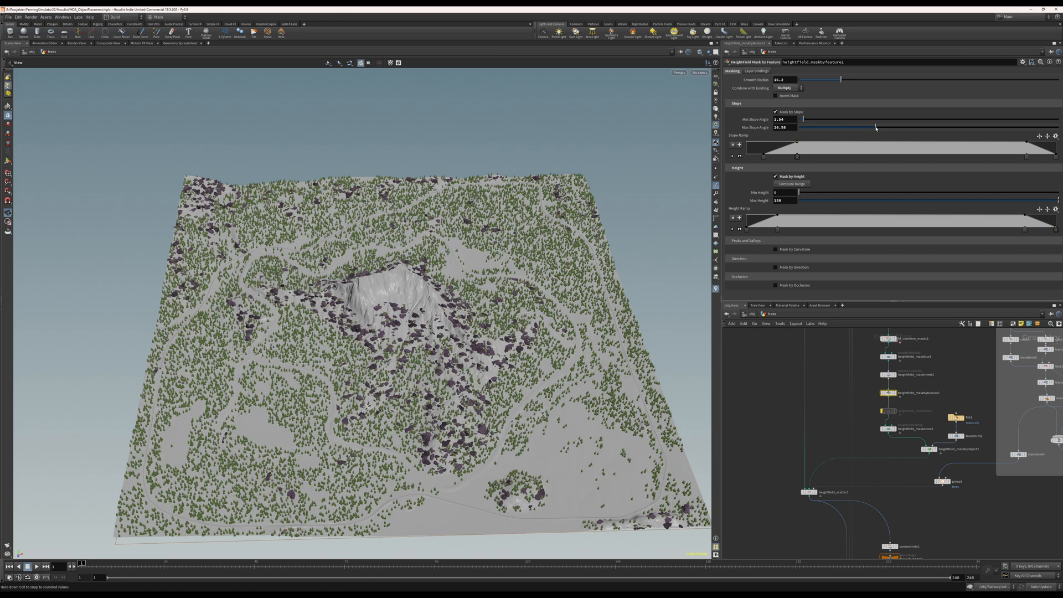
drag(875, 127, 904, 130)
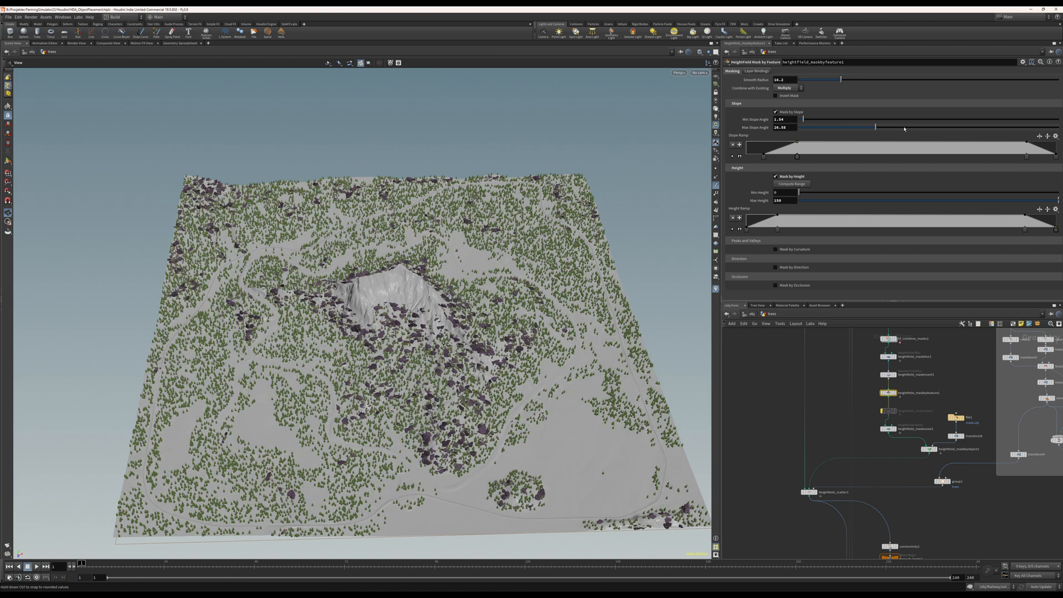
drag(876, 128, 923, 127)
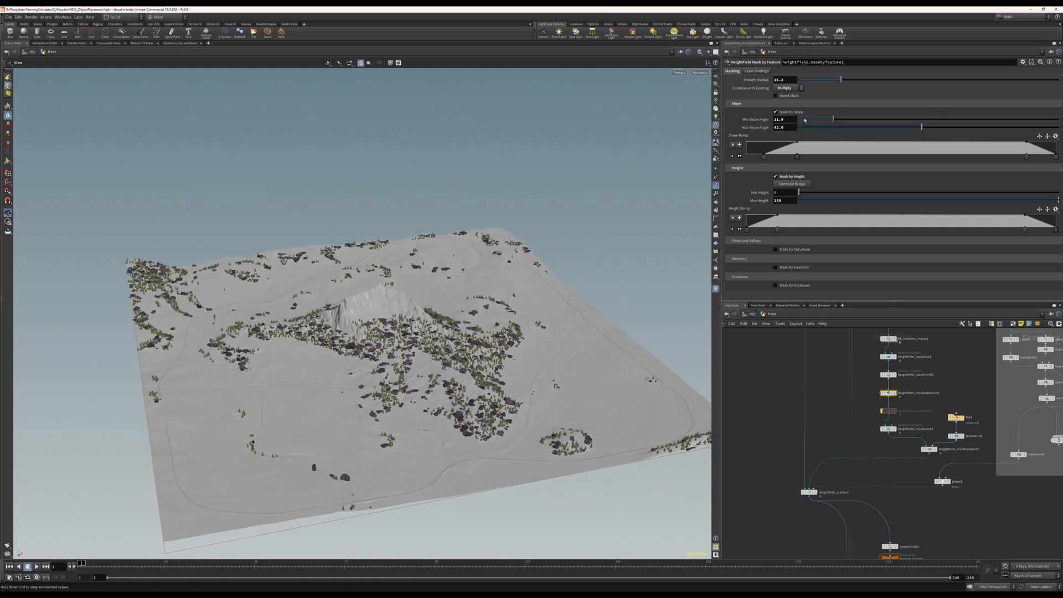
Lower the Min Slope Angle further so cone trees spread onto gentler ground
drag(833, 120, 802, 120)
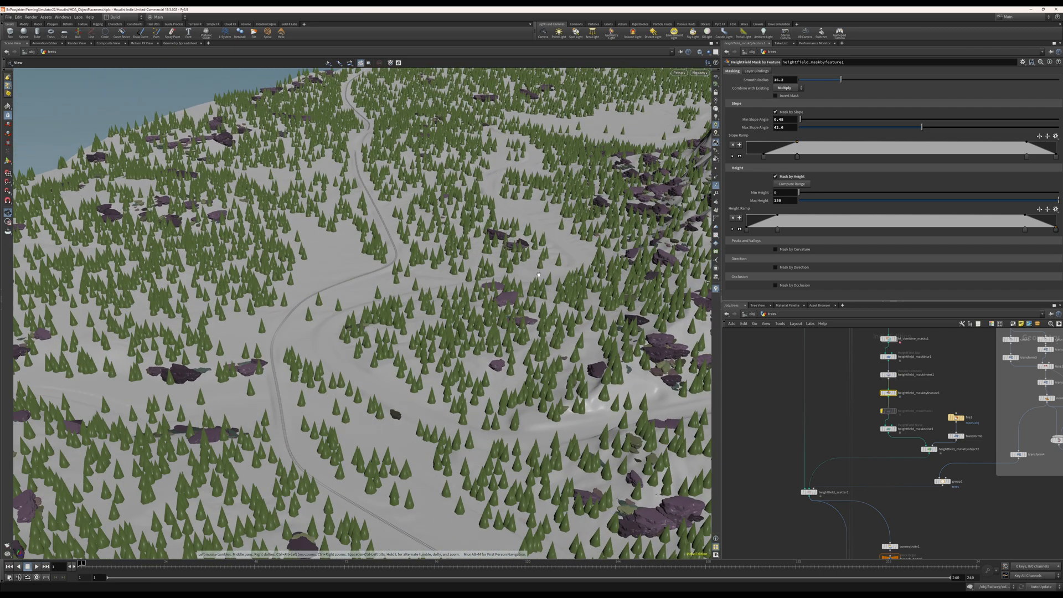
mouse_move(616, 419)
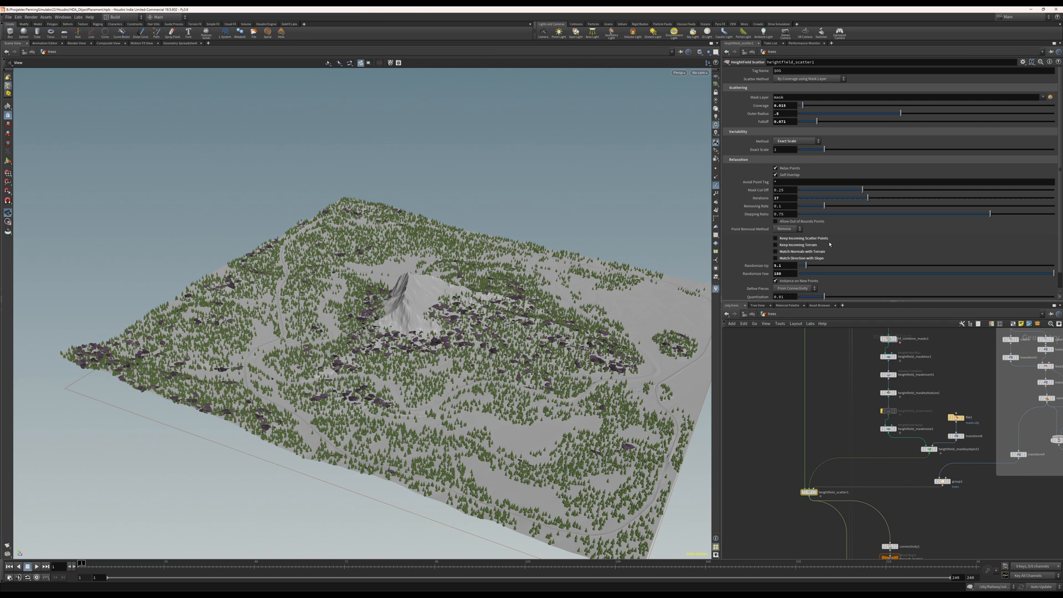
Raise the Coverage of heightfield_scatter1 so the forest fills in thickly around the rocks
drag(802, 106, 799, 107)
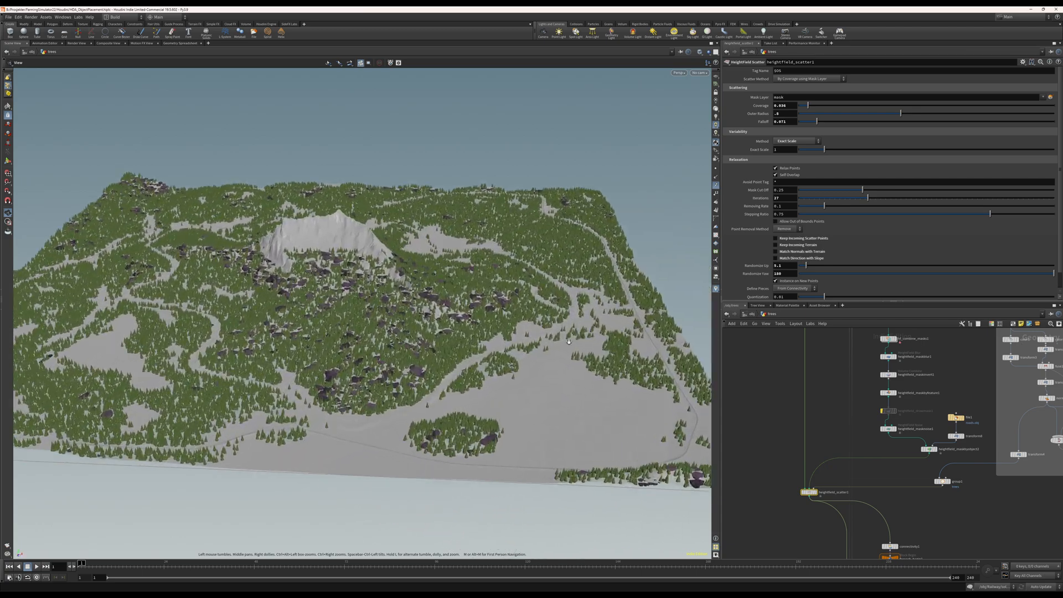
drag(569, 339, 464, 356)
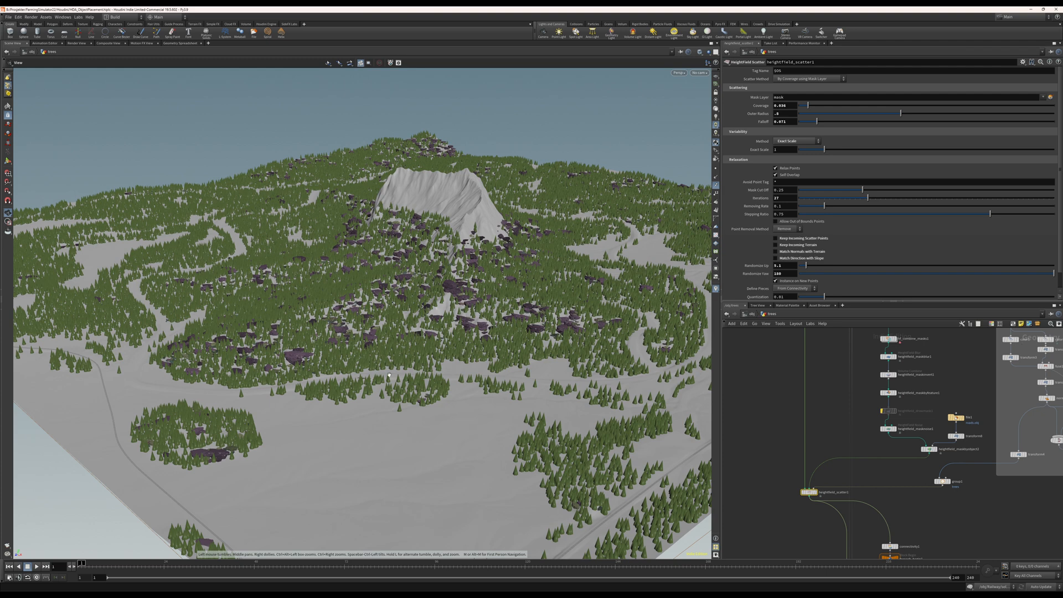
mouse_move(438, 339)
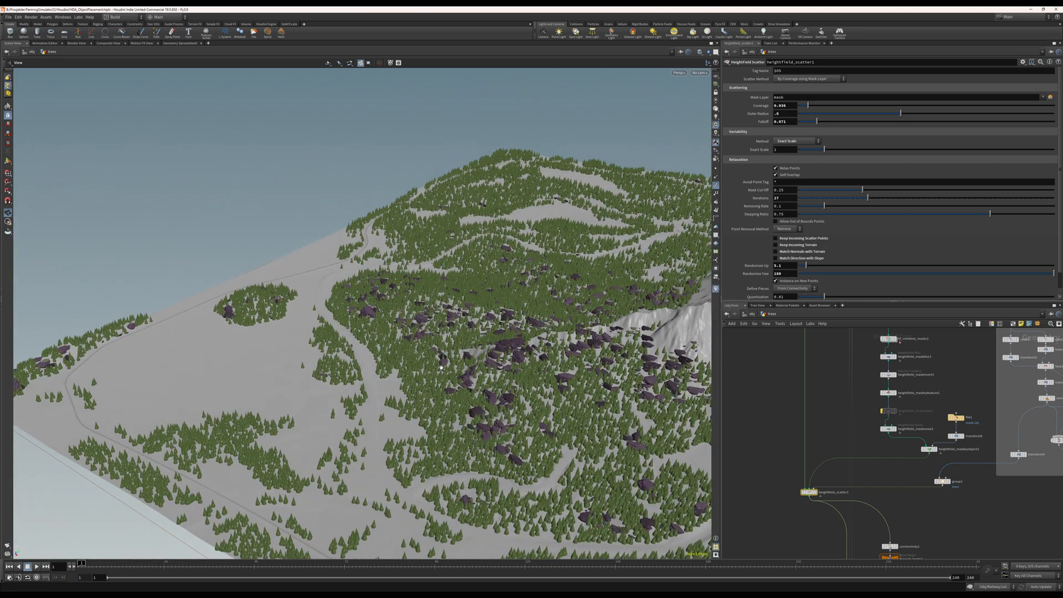
mouse_move(392, 408)
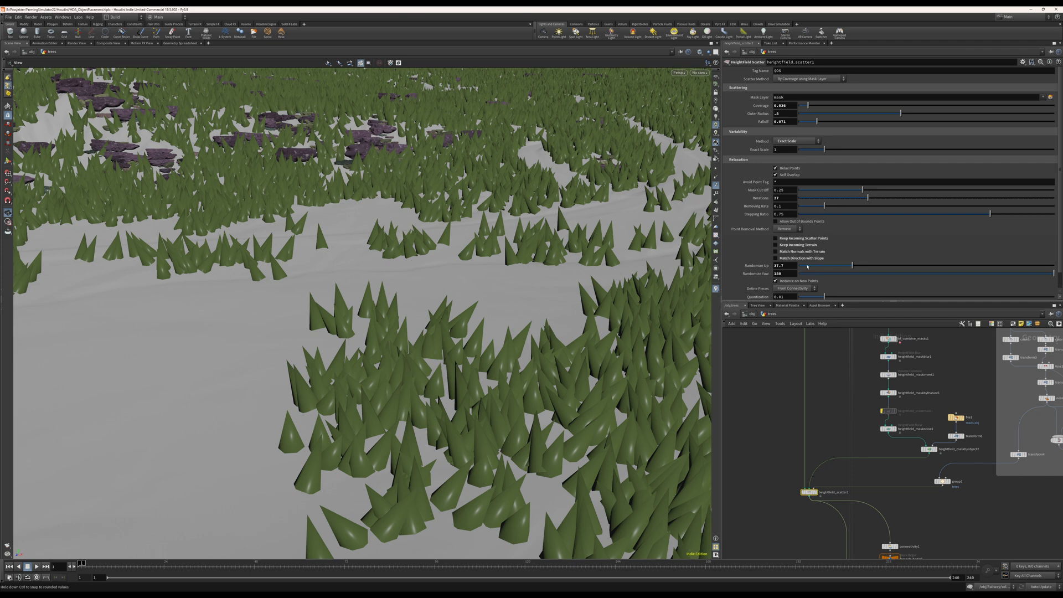
Set Randomize Up to about 0.4 and tune Randomize Yaw for random spin on each tree
drag(847, 265, 783, 264)
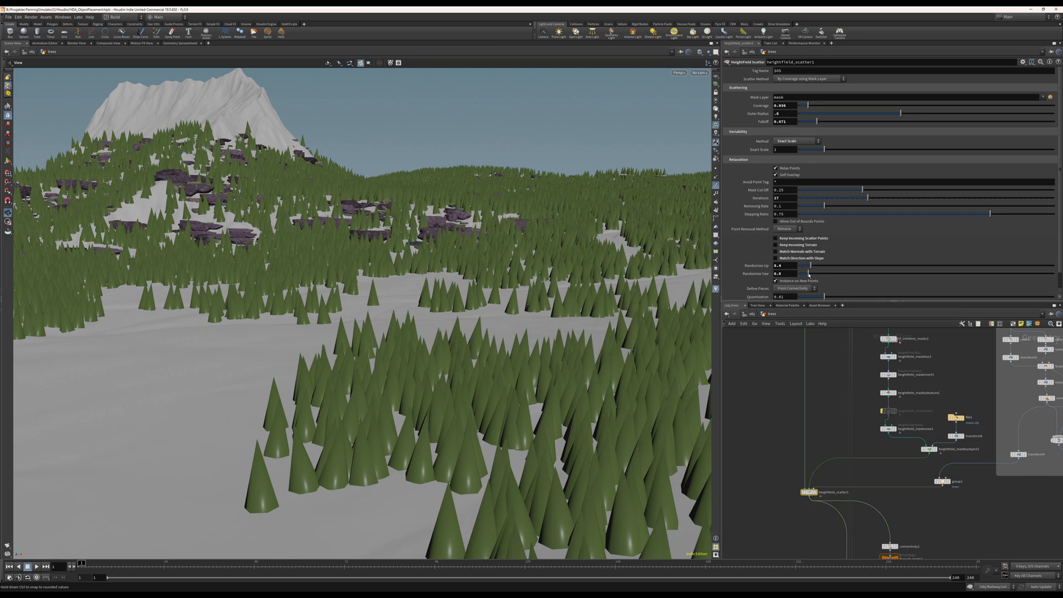
drag(807, 273, 844, 274)
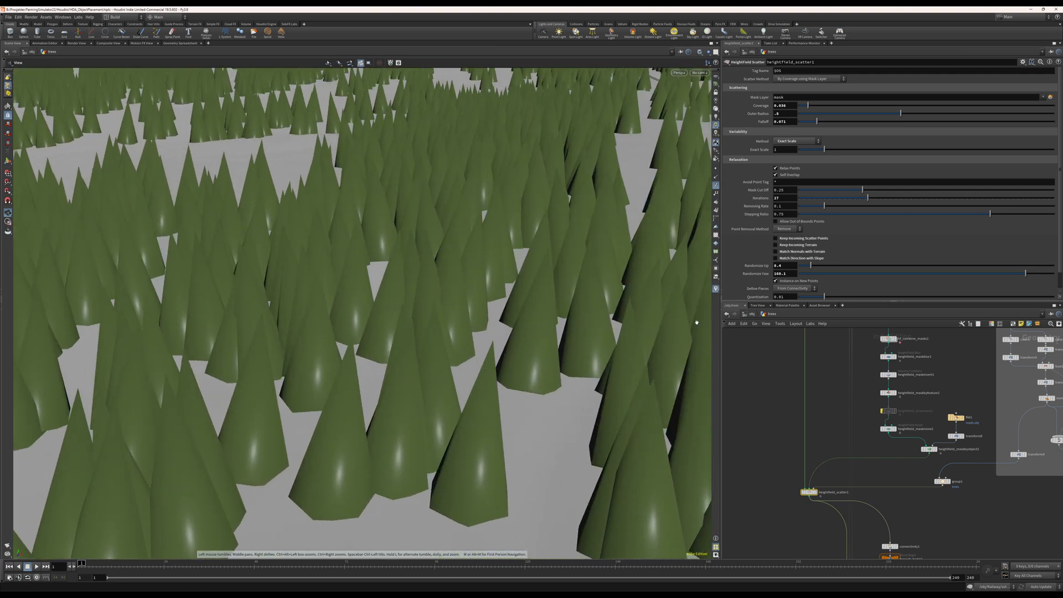
drag(1023, 274, 856, 274)
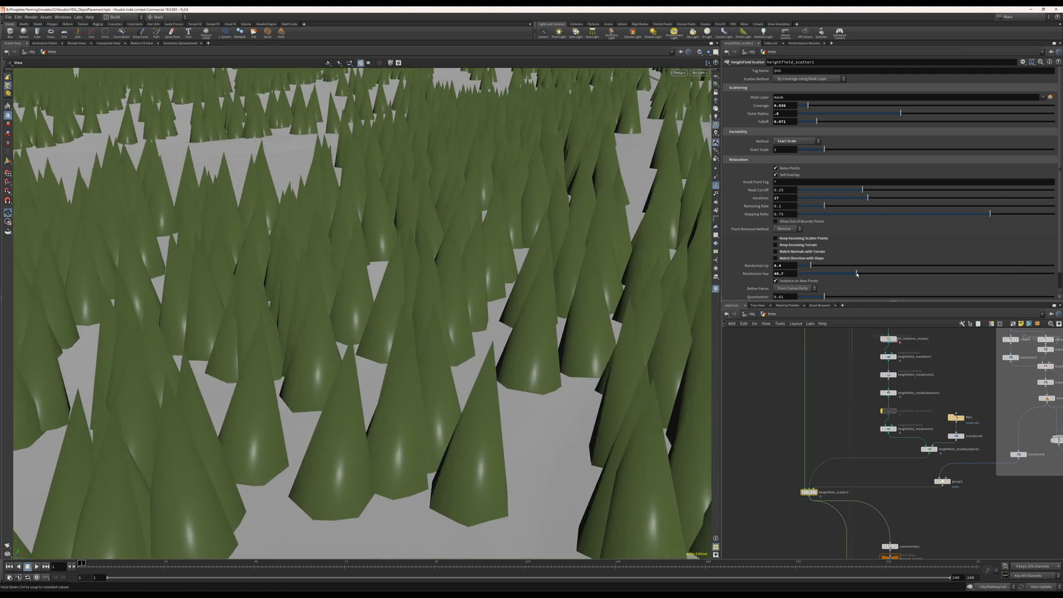
drag(856, 274, 902, 274)
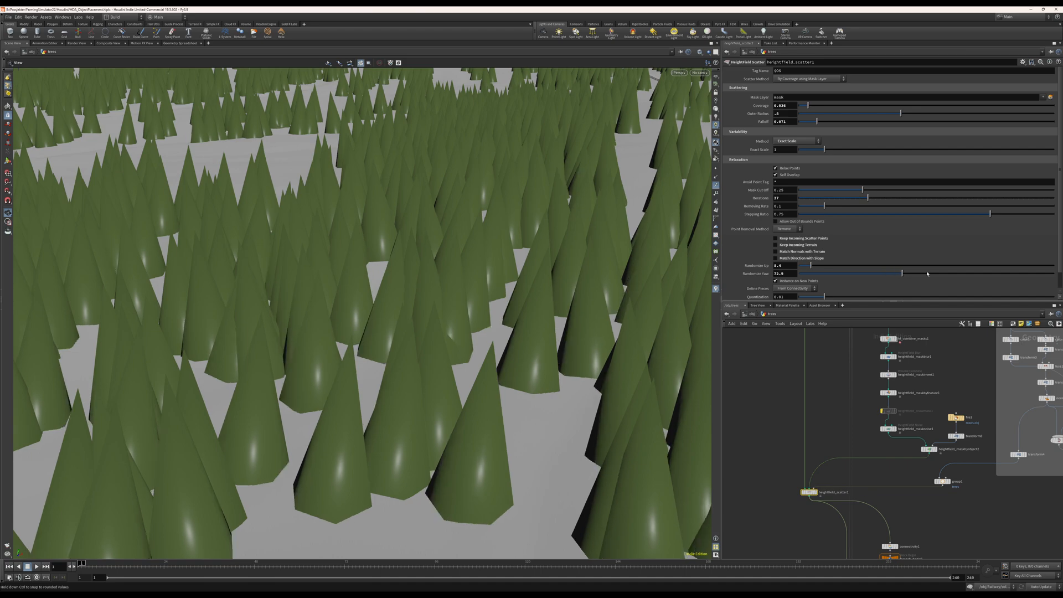